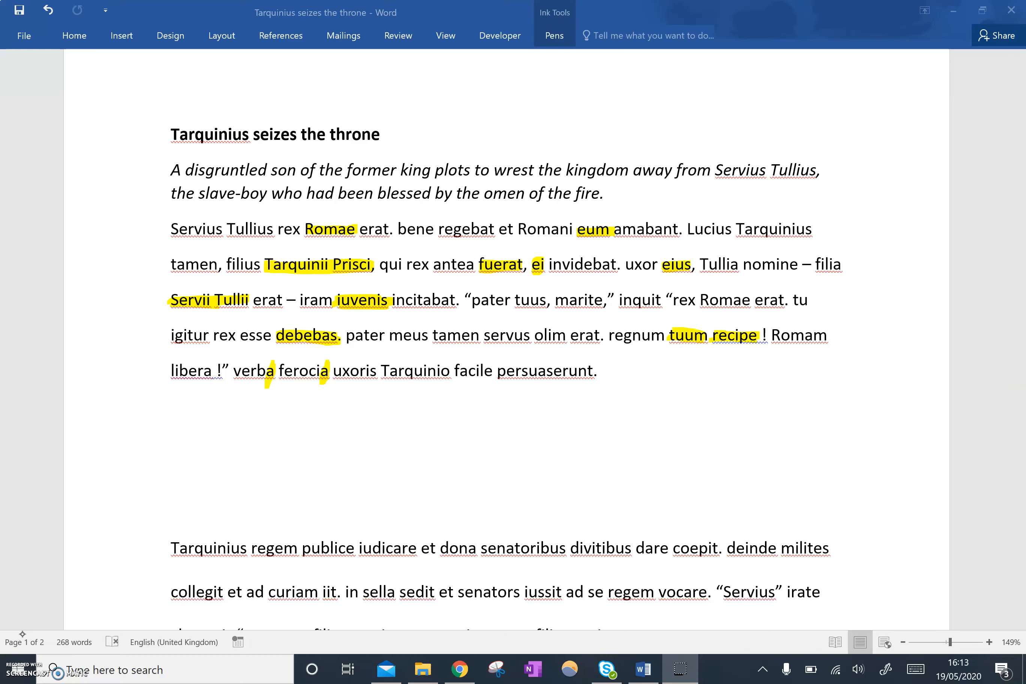
- Scroll down to reveal the second, still unmarked Latin paragraph
scroll(down, 3)
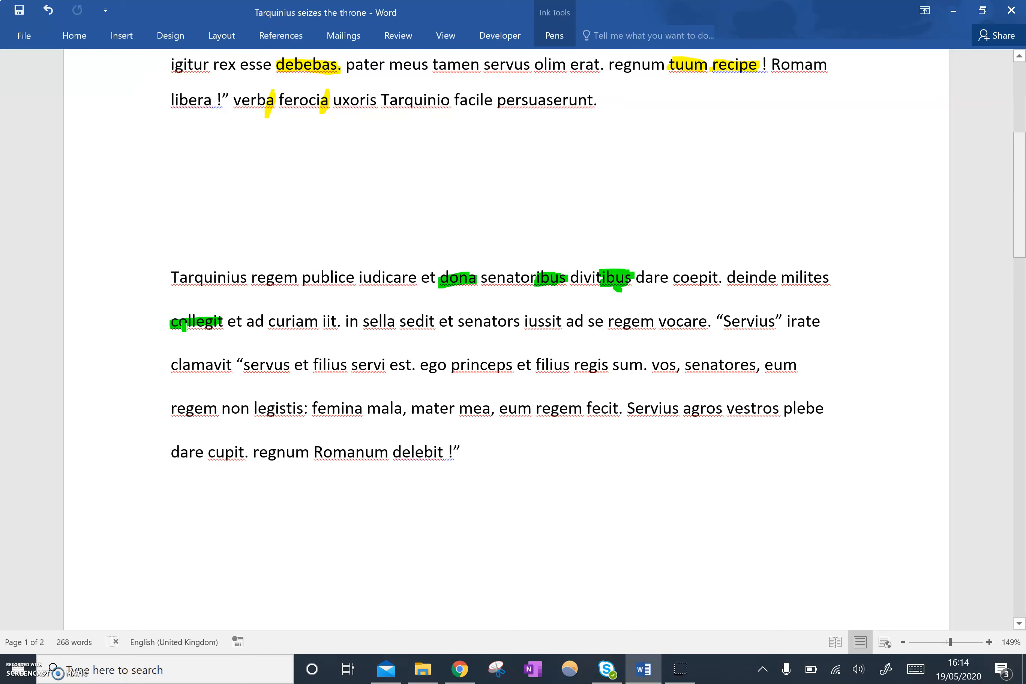
- Circle the word milites in green ink within the second paragraph
drag(768, 281, 838, 281)
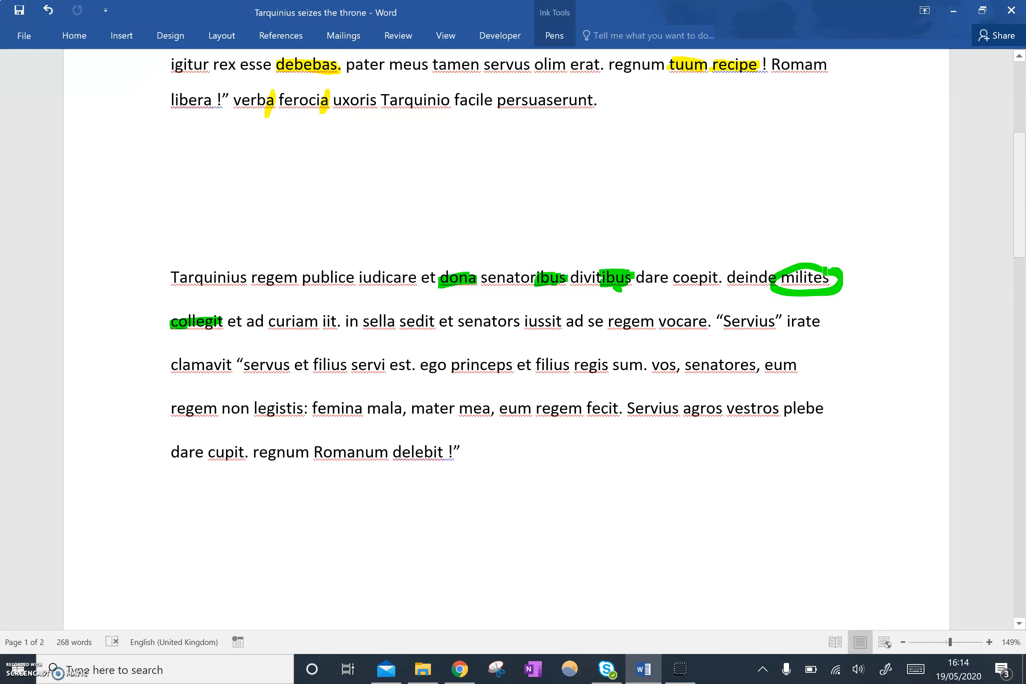
click(327, 322)
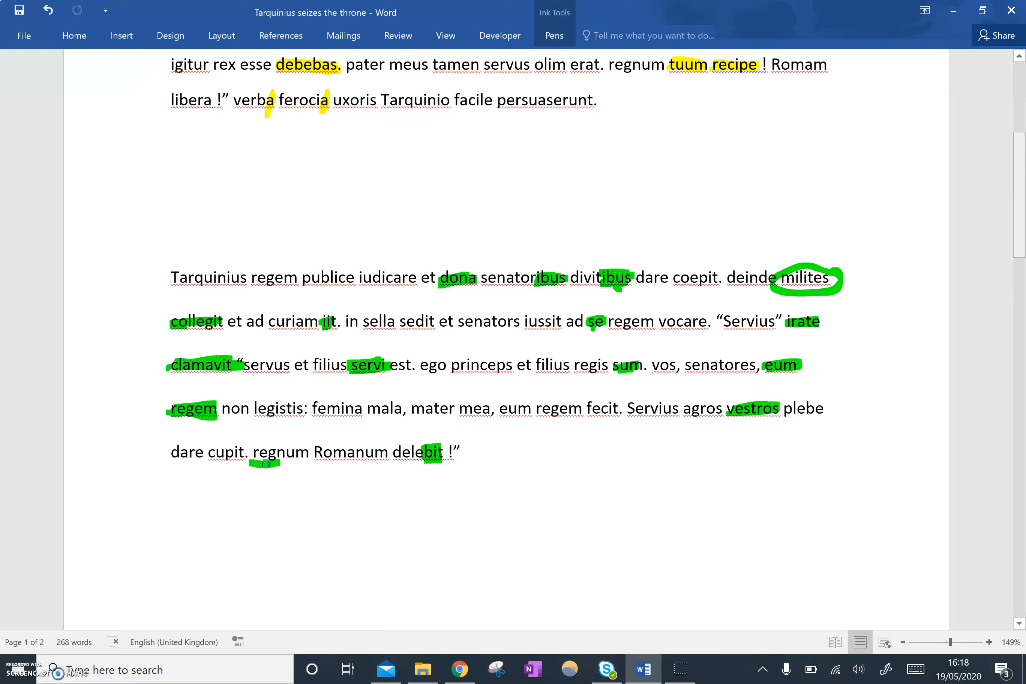
- Underline regnum Romanum in green ink and reveal the Servius rex paragraph
drag(252, 464, 389, 470)
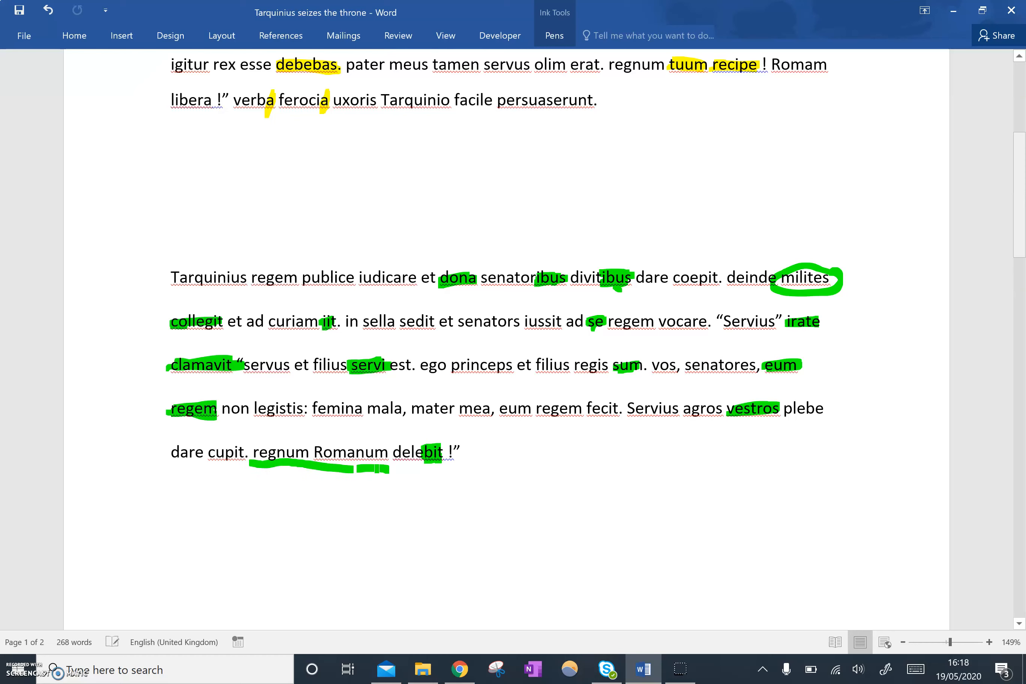
scroll(down, 3)
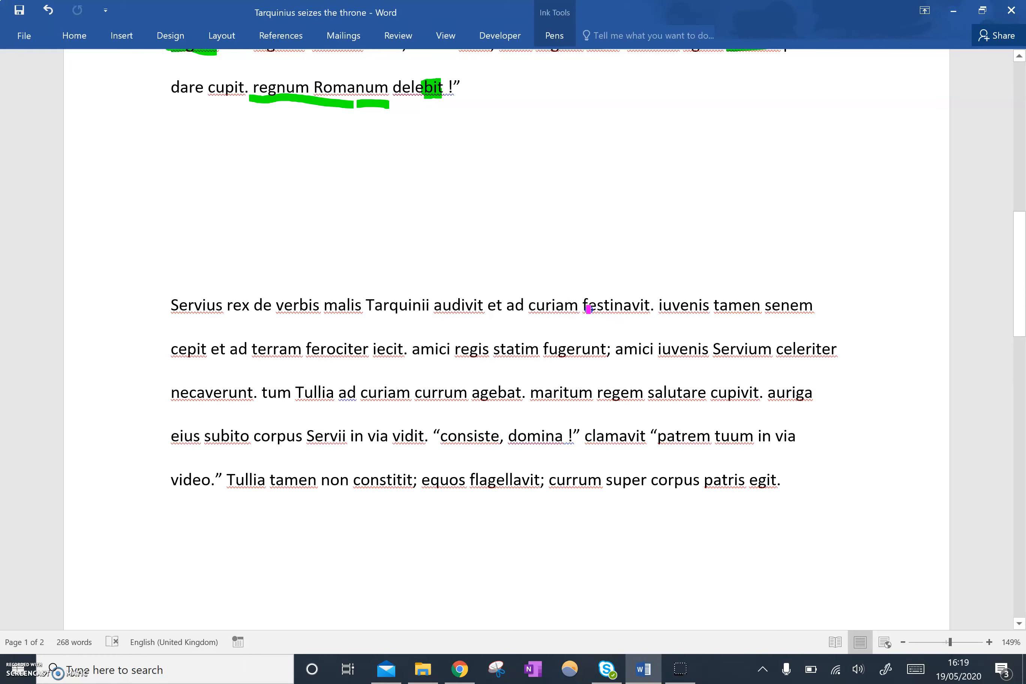
- Select a word in the Servius rex paragraph to begin marking it
double_click(614, 306)
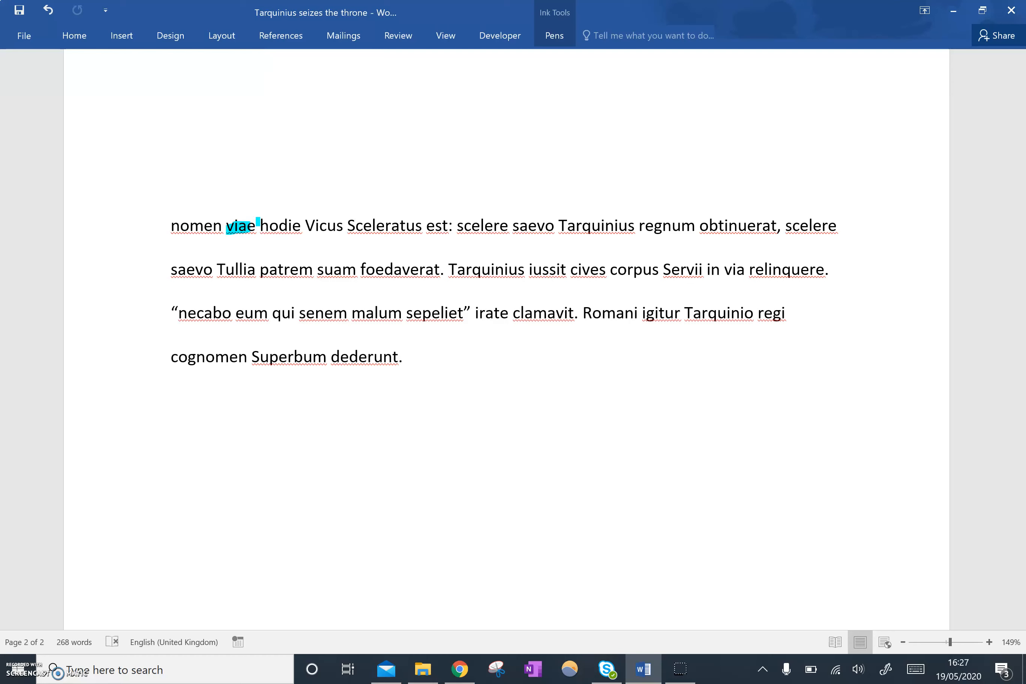
- Highlight Tarquinius and irate clamavit in cyan ink in the final paragraph
double_click(594, 226)
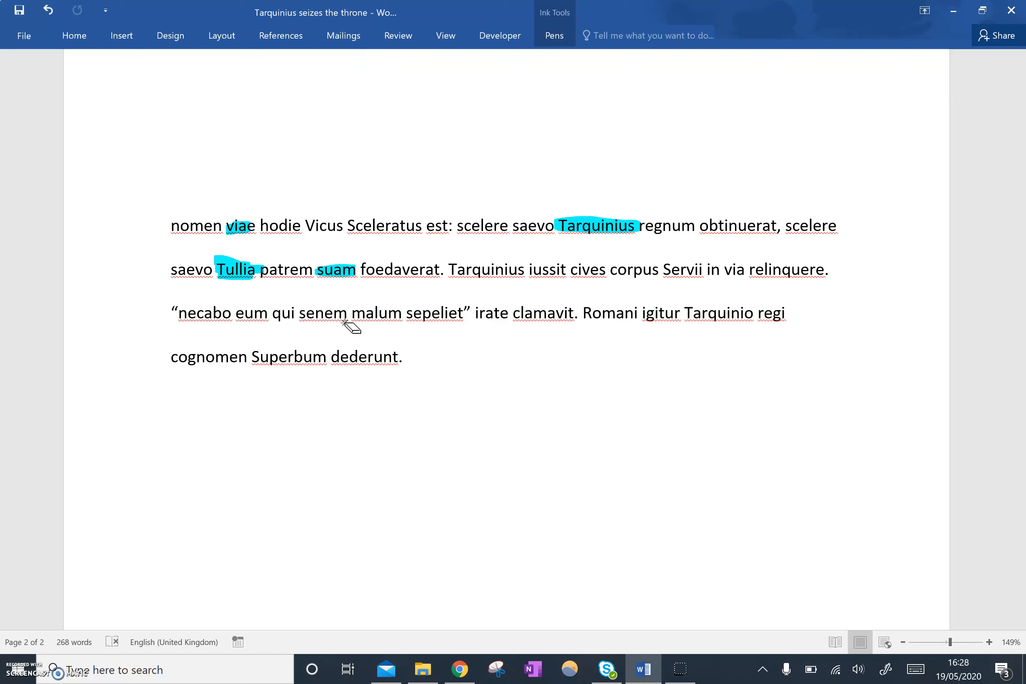
drag(471, 313, 576, 312)
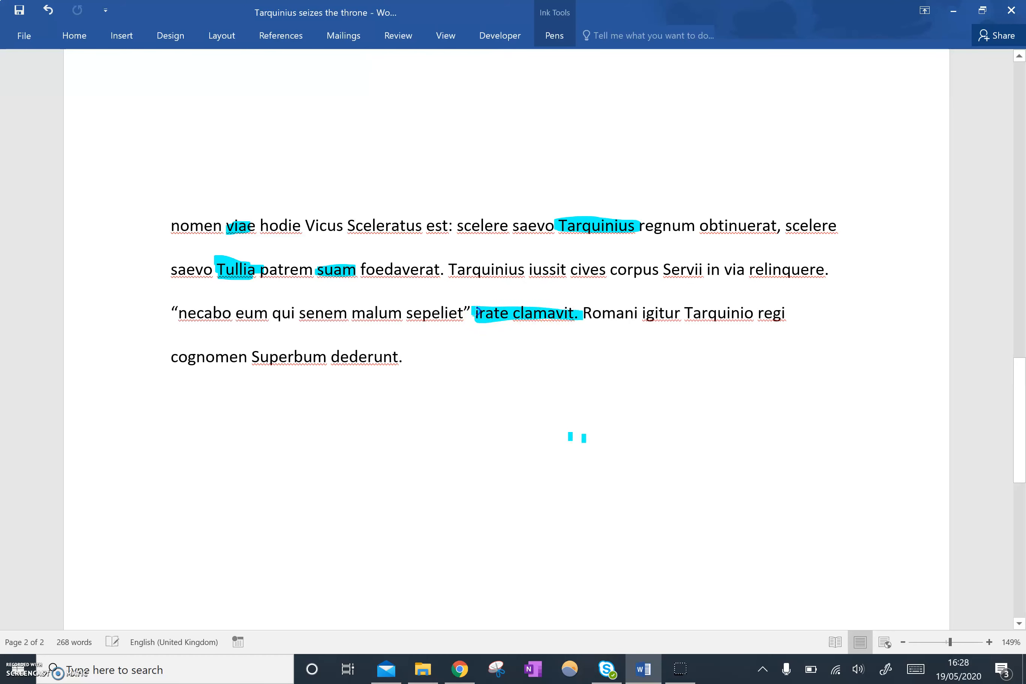